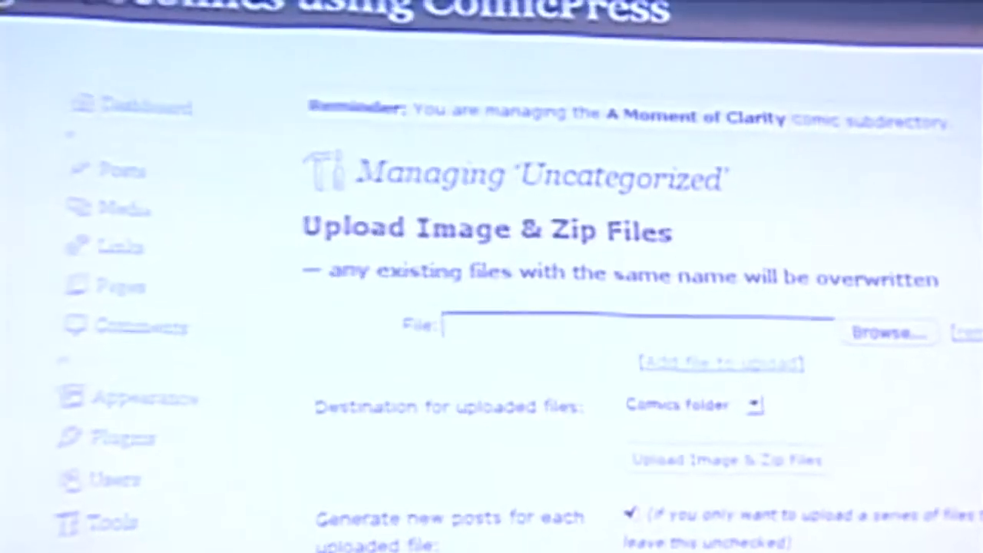
Scroll the ComicPress 2.8 options to Contact Link and Search Form in Menubar, both No.
scroll("down", 3)
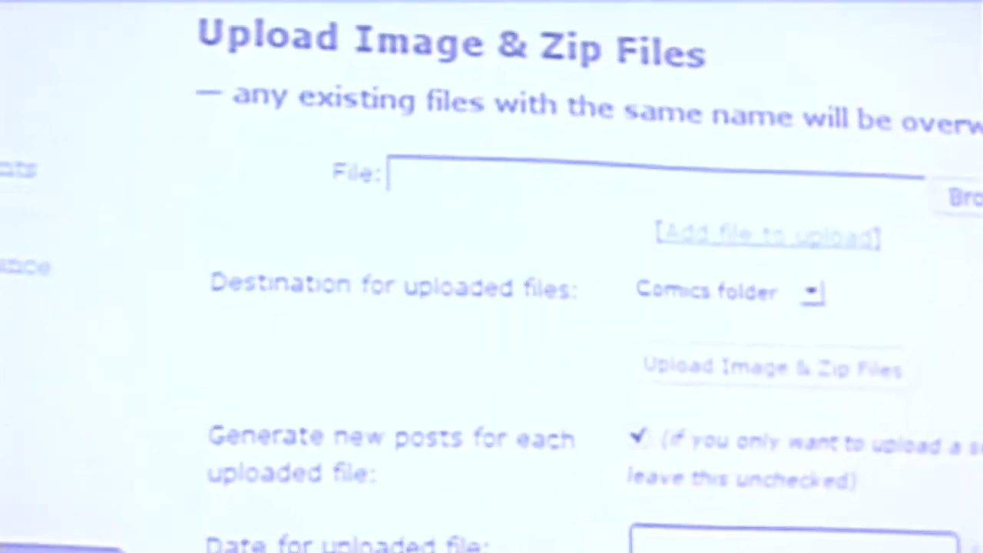
scroll("down", 3)
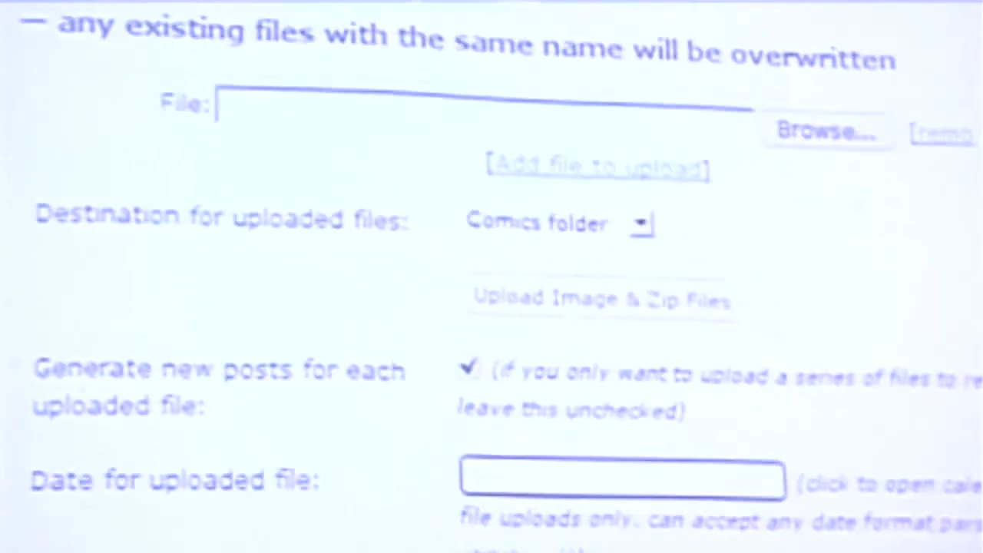
scroll("down", 3)
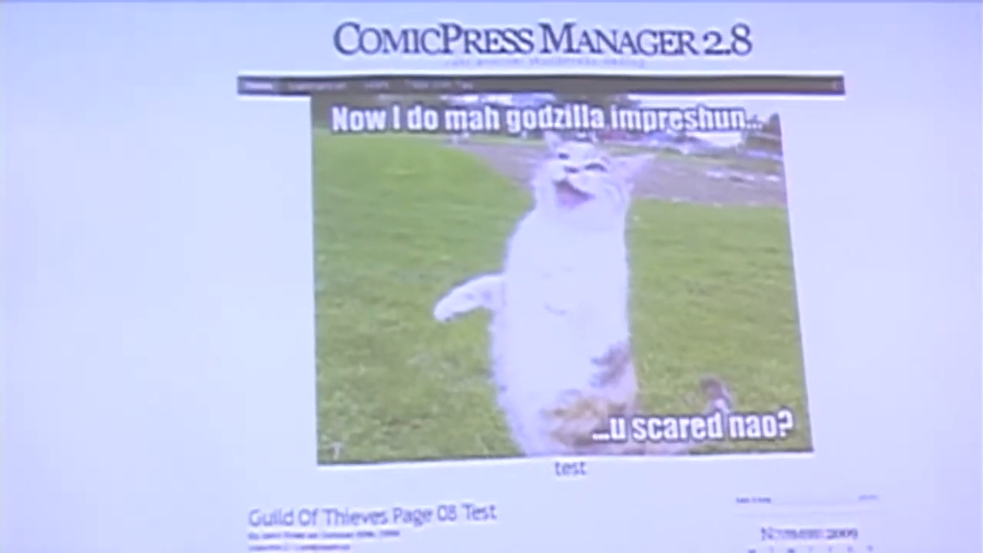
scroll("down", 3)
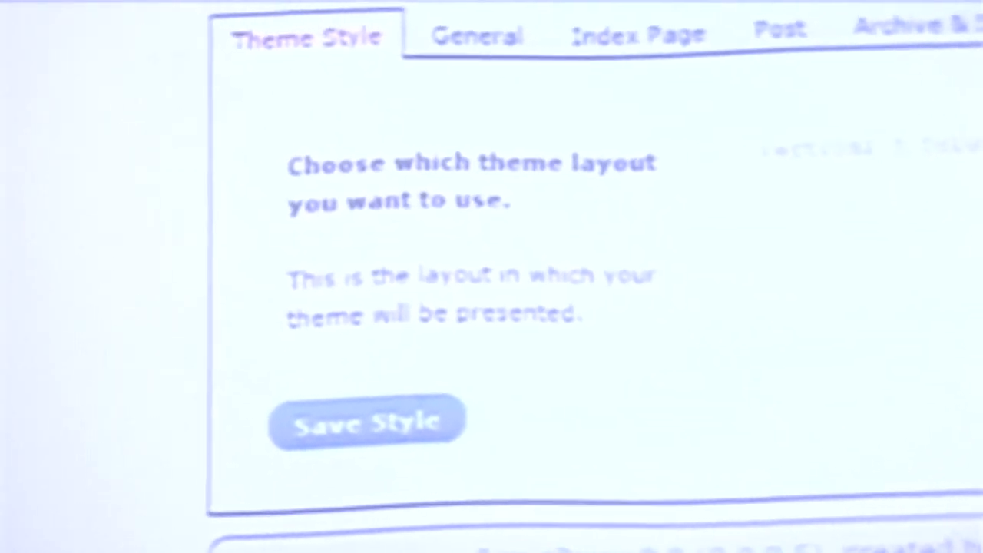
scroll("down", 3)
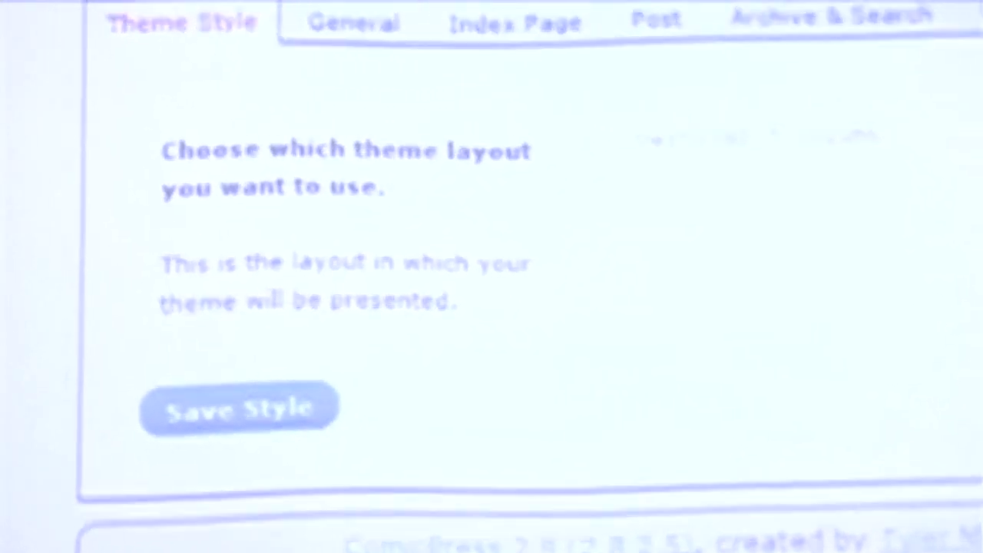
left_click(353, 21)
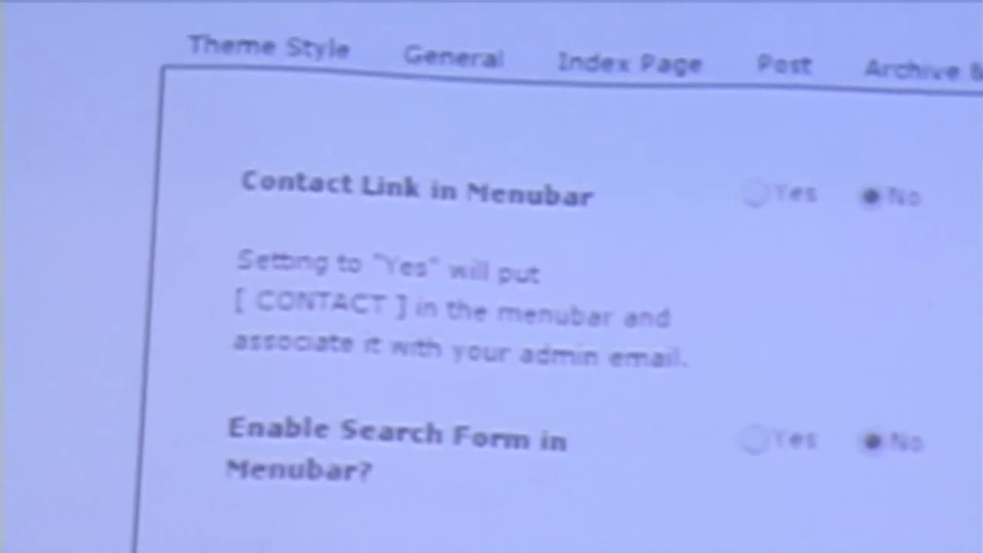
scroll("down", 3)
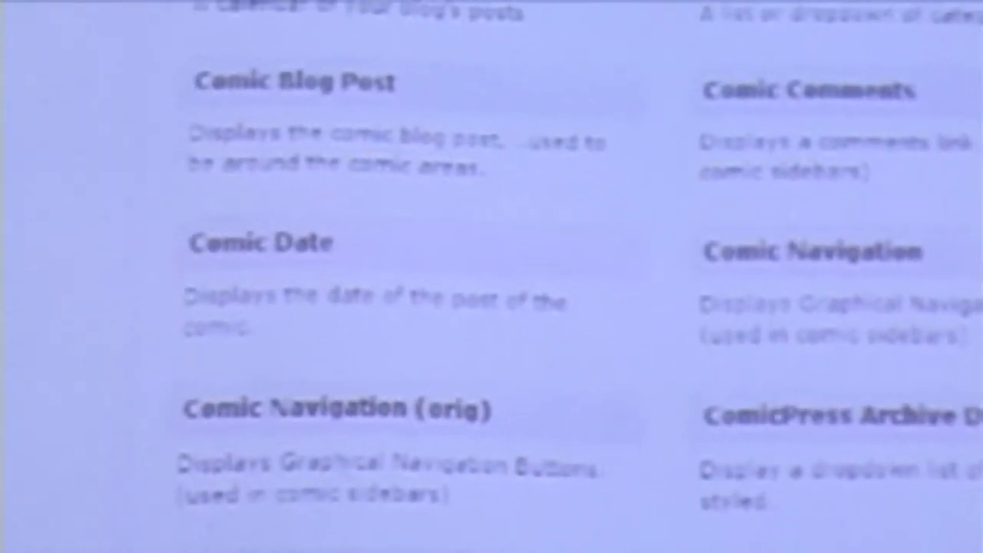
Scroll through the widget list showing Comic Blog Post, Comic Date and Comic Navigation.
scroll("down", 3)
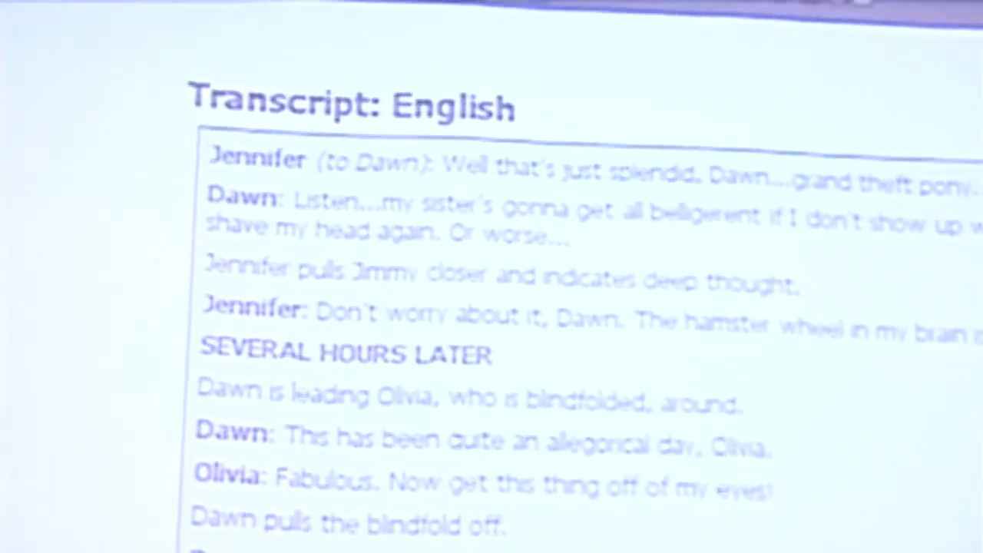
Scroll the English transcript down to the pony, ice cream whale cake and cardboard limo reveal.
scroll("down", 3)
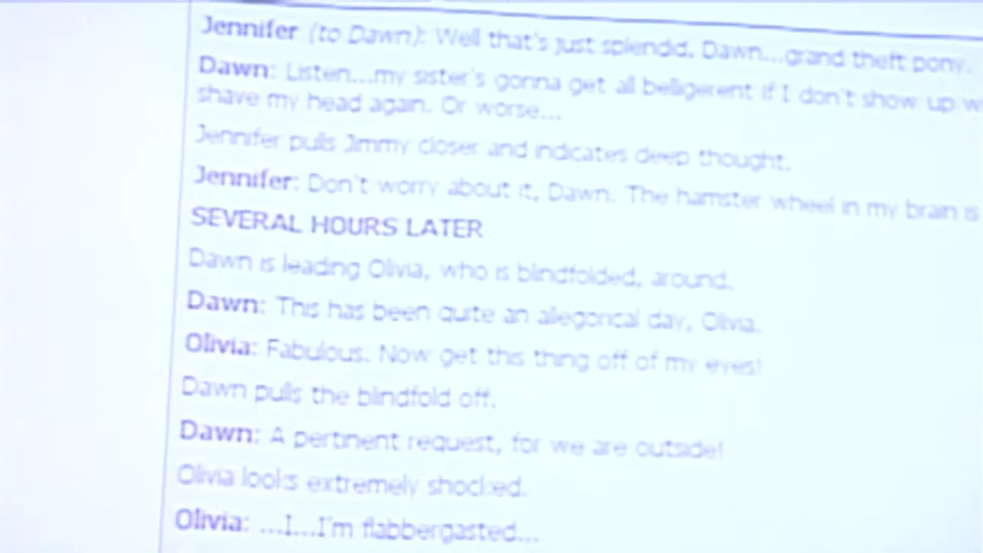
scroll("down", 3)
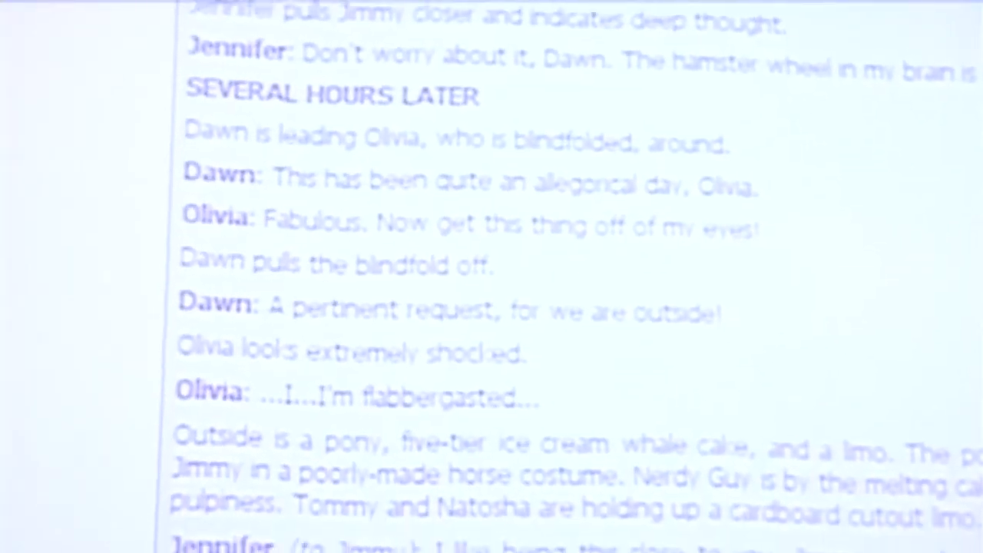